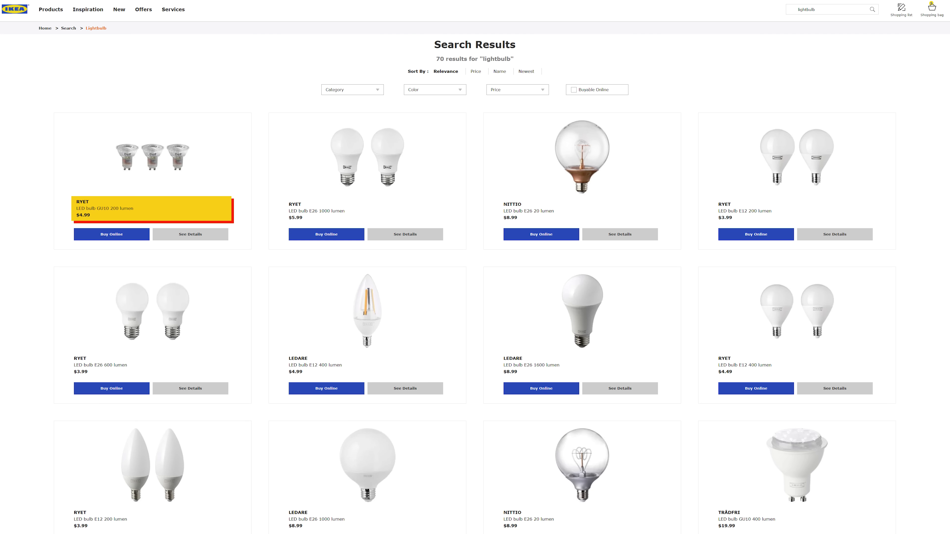
pyautogui.scroll(-3)
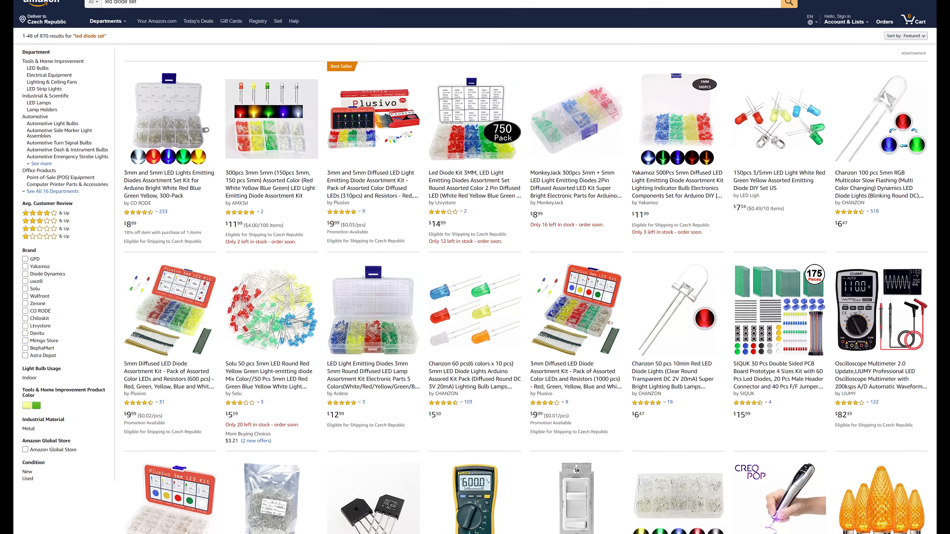
pyautogui.scroll(-3)
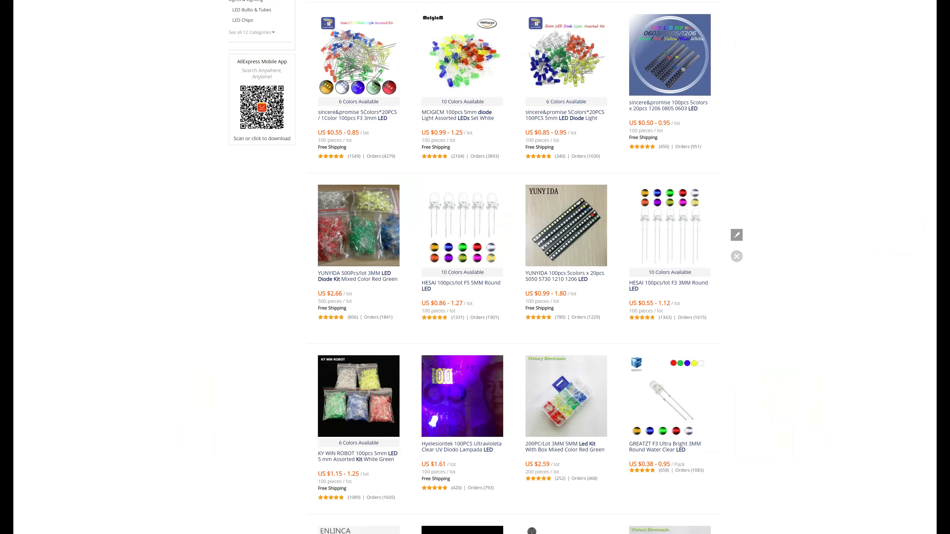
pyautogui.scroll(-3)
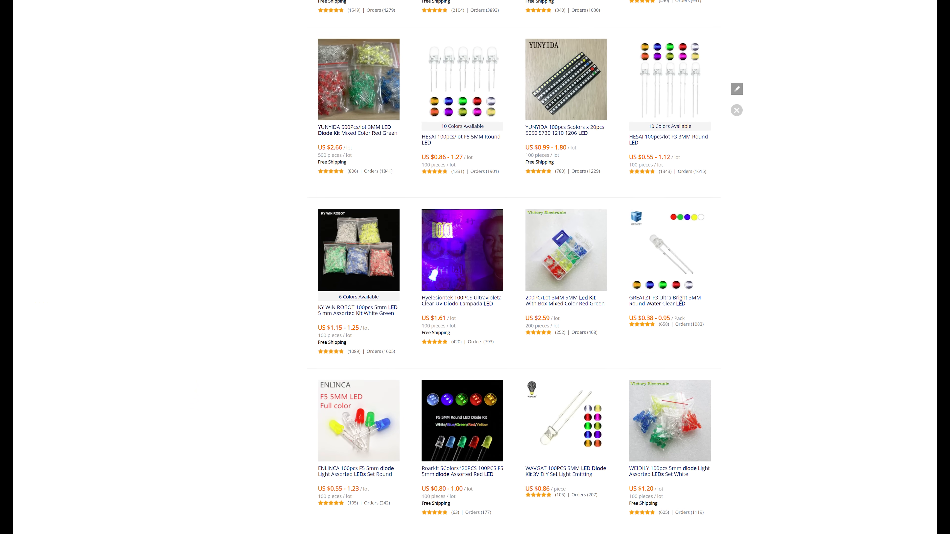
pyautogui.scroll(-3)
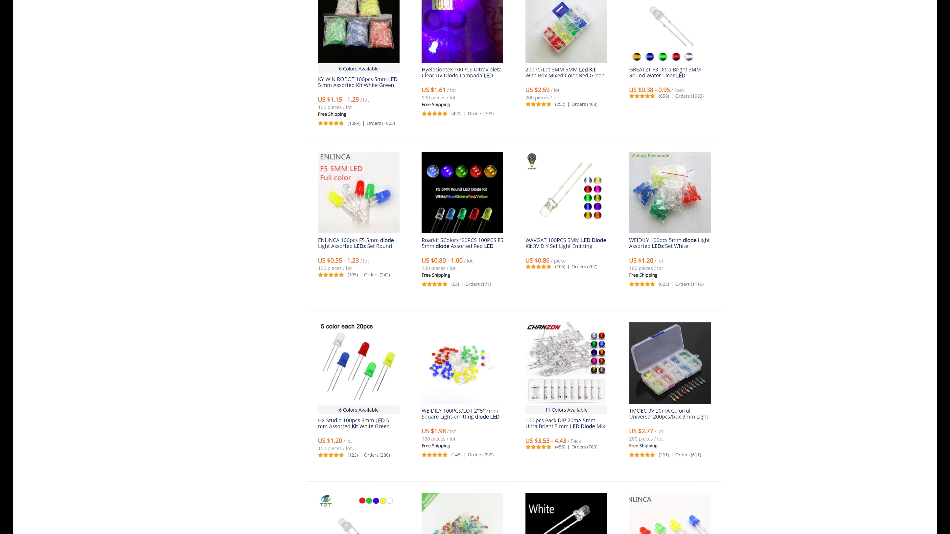